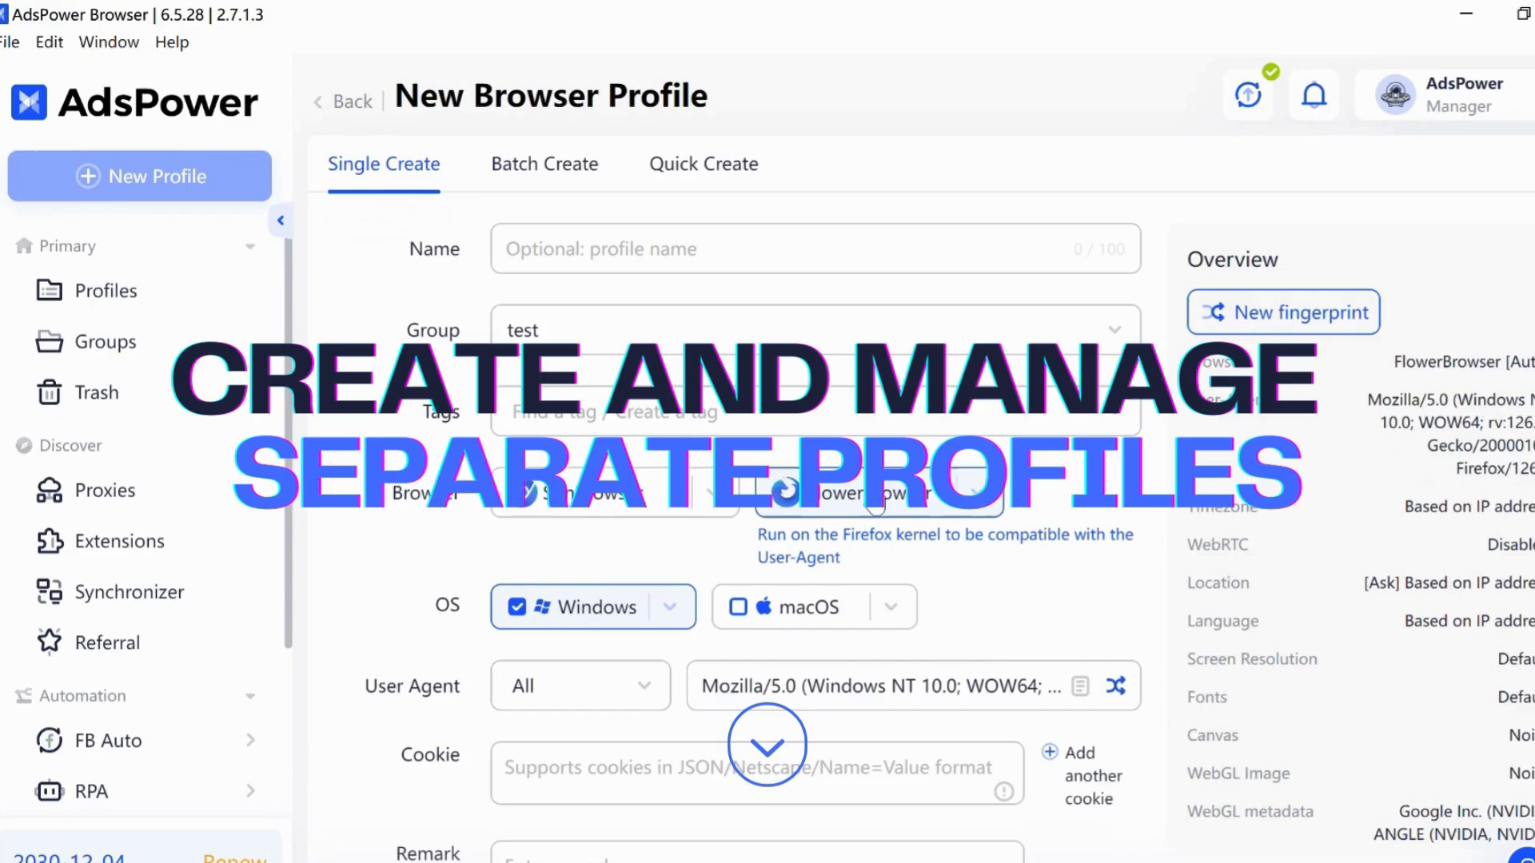
# - Open the Amazon Review Crawl template from the RPA Marketplace in the process editor
pyautogui.scroll(-3)
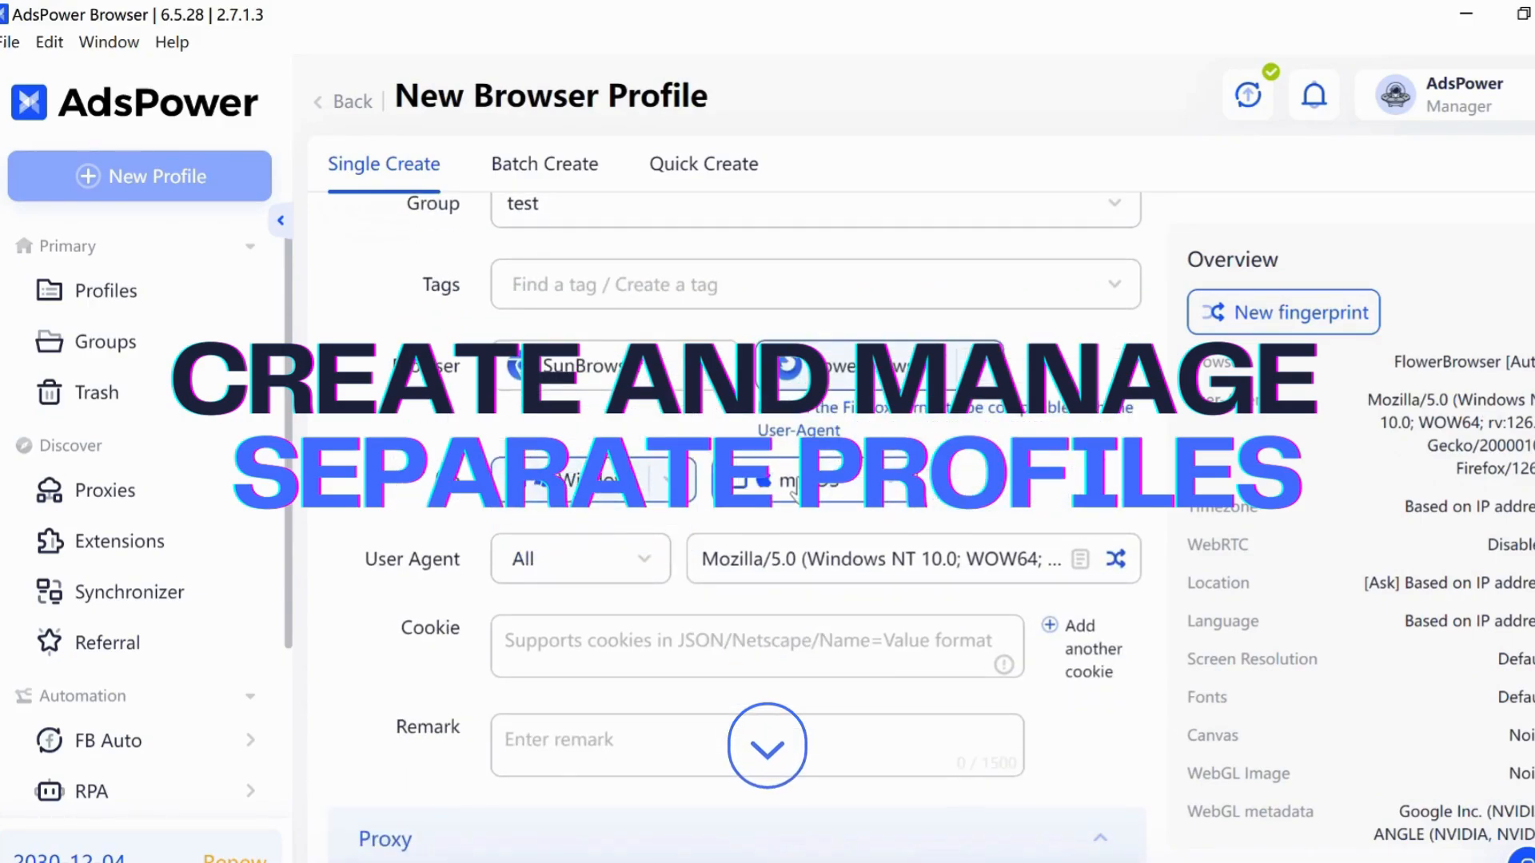
pyautogui.click(157, 663)
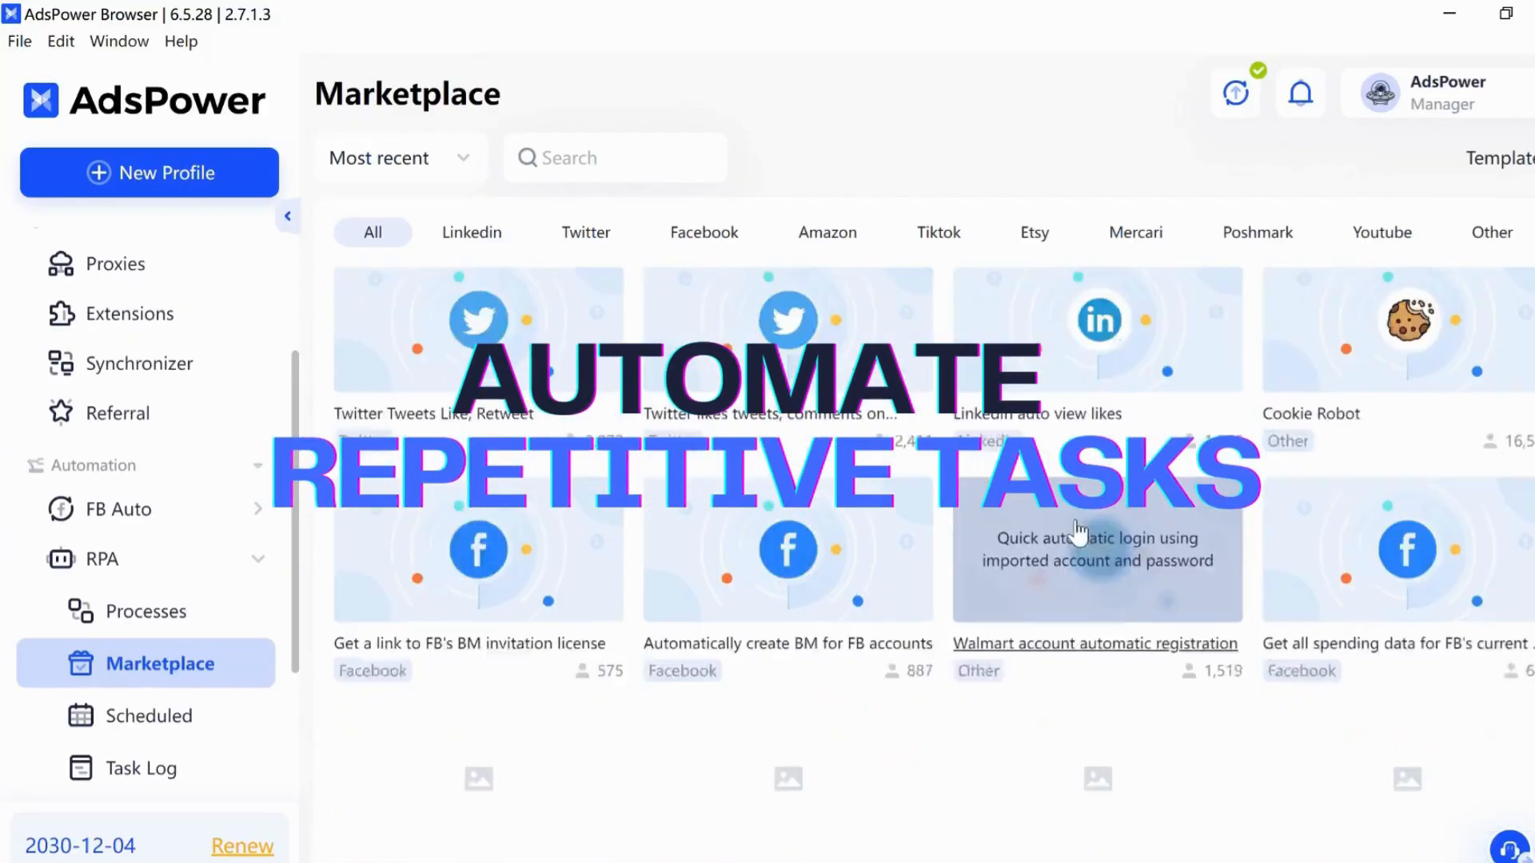
pyautogui.scroll(-3)
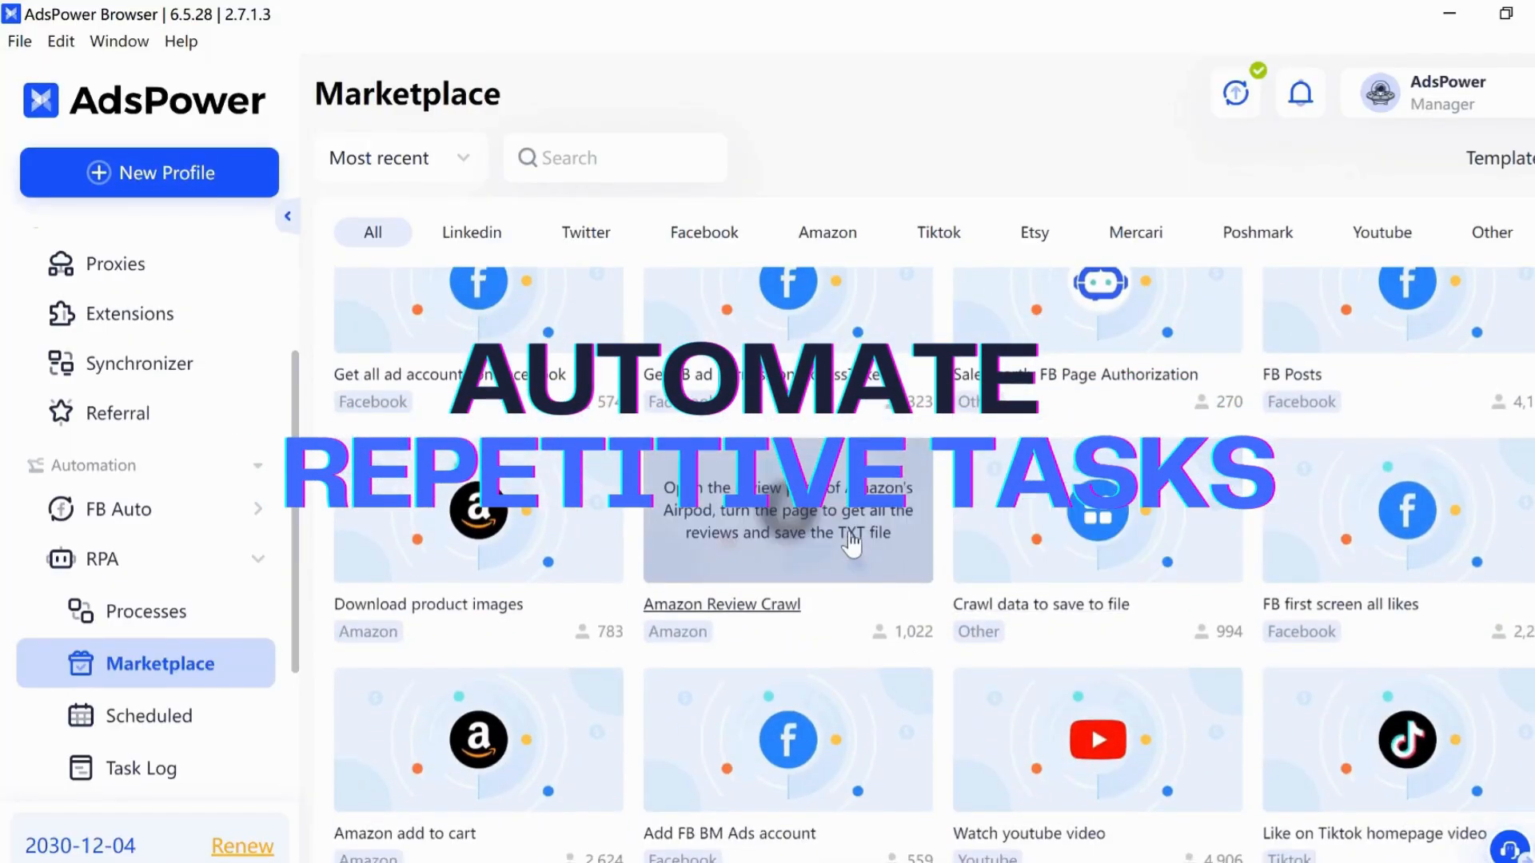
pyautogui.click(721, 605)
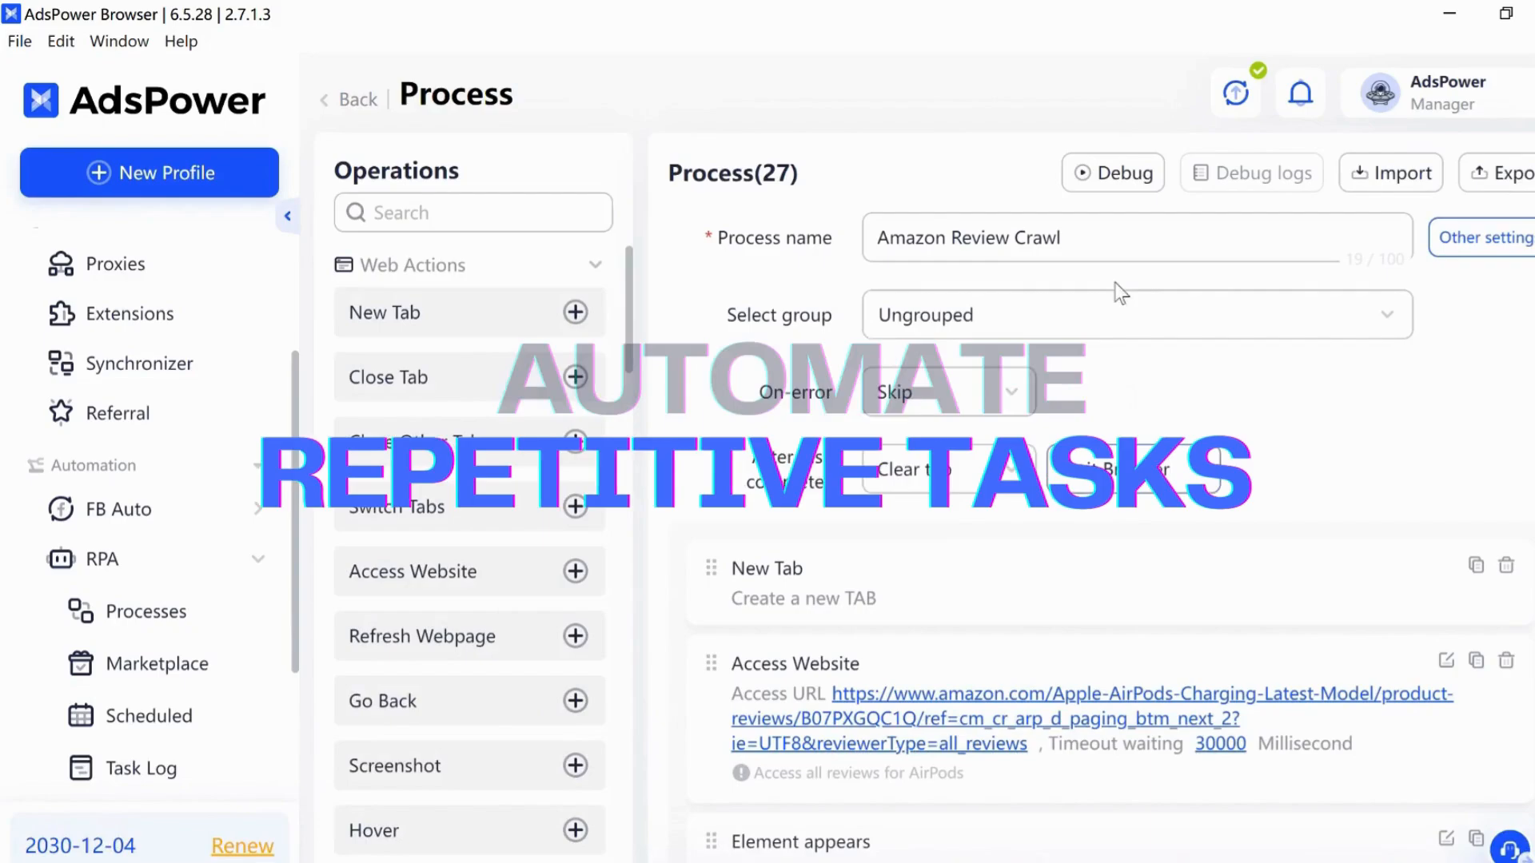